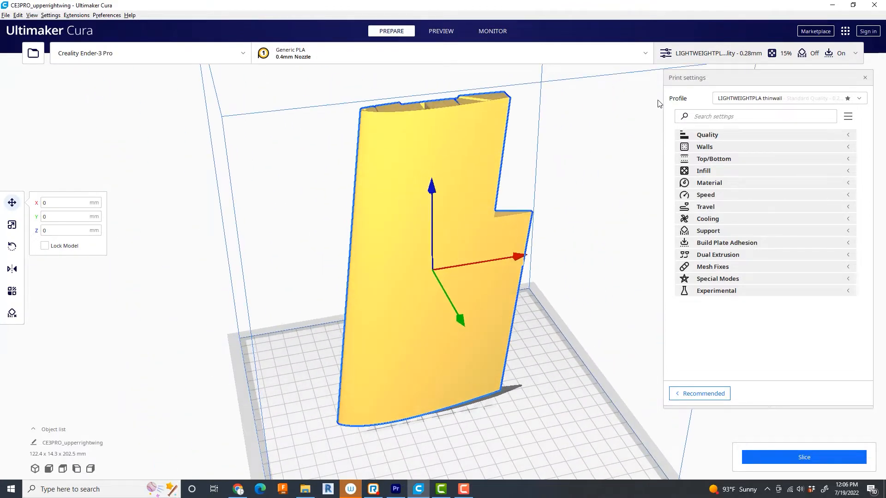
Expand Quality and check the 0.28 mm layer height of the thin-wall PLA profile
{"action": "left_click", "coordinate": [707, 135]}
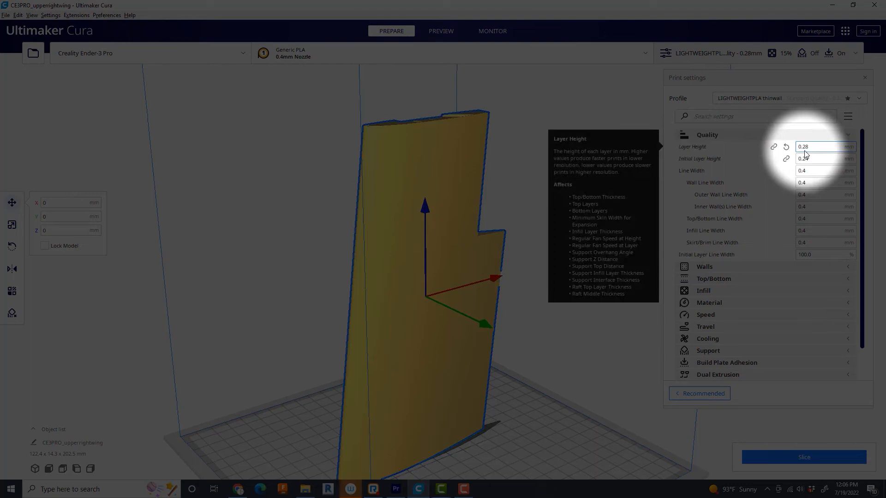
{"action": "left_click", "coordinate": [704, 146]}
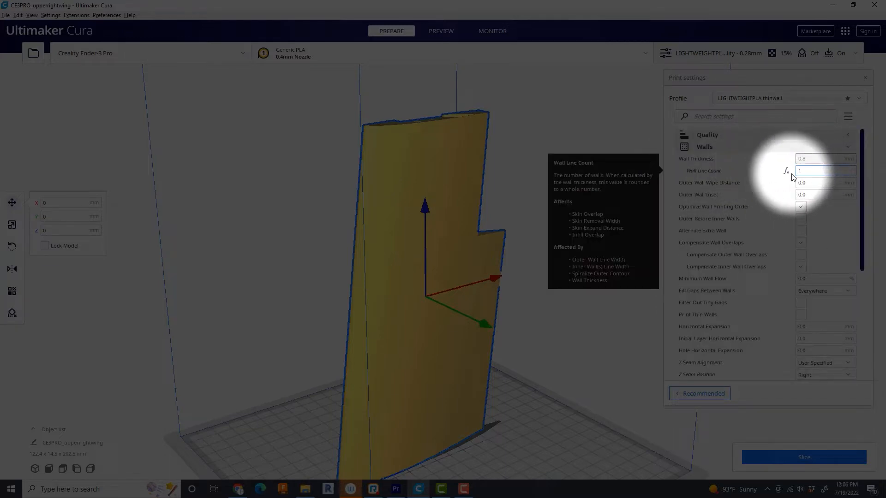
Scroll the wall options with wall line count 1 and inspect hole horizontal expansion
{"action": "scroll", "scroll_direction": "down", "scroll_amount": 3}
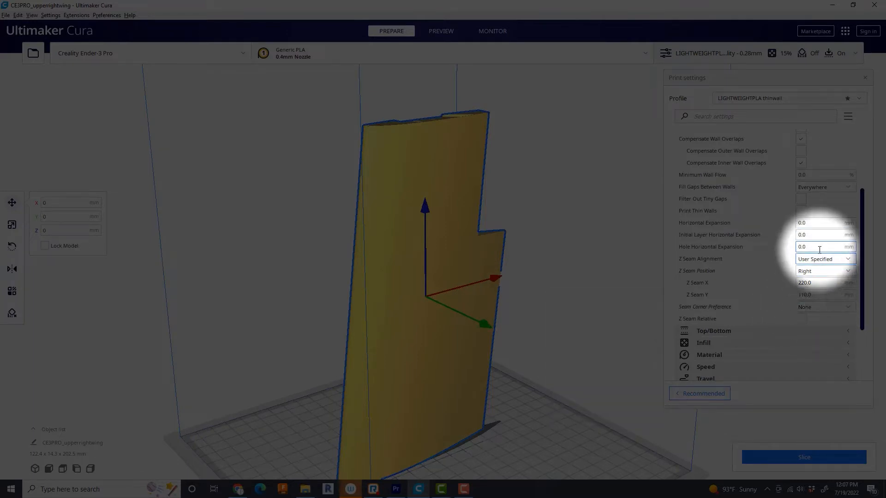
{"action": "left_click", "coordinate": [441, 31]}
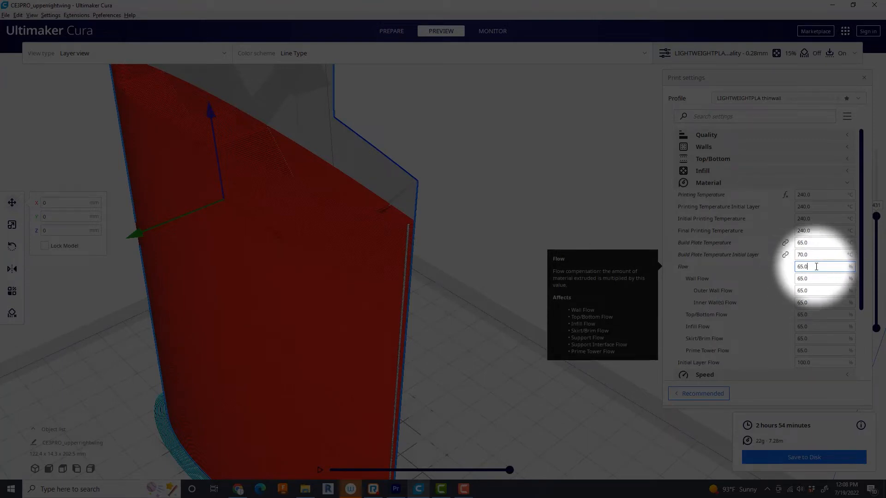
Check the Material flow value of 65% alongside the sliced layer preview
{"action": "left_click", "coordinate": [708, 182]}
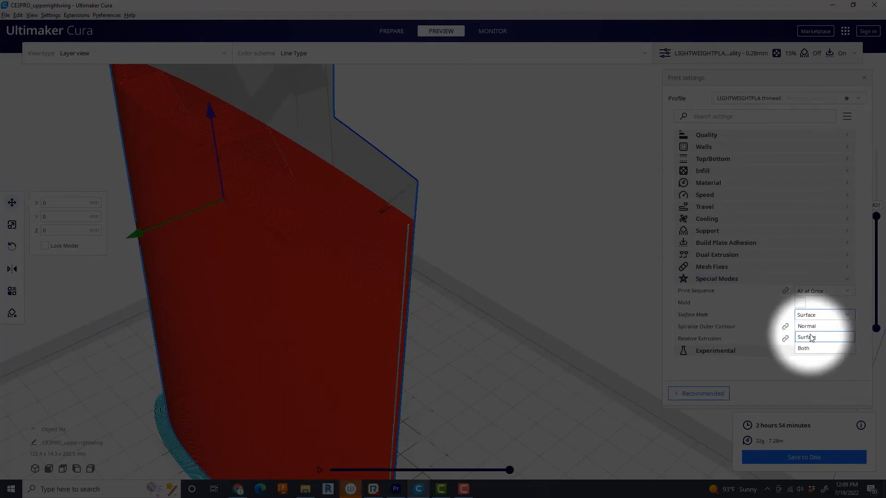
Set Surface Mode to Surface and orbit to reveal the wing's hollow shell
{"action": "left_click", "coordinate": [808, 338]}
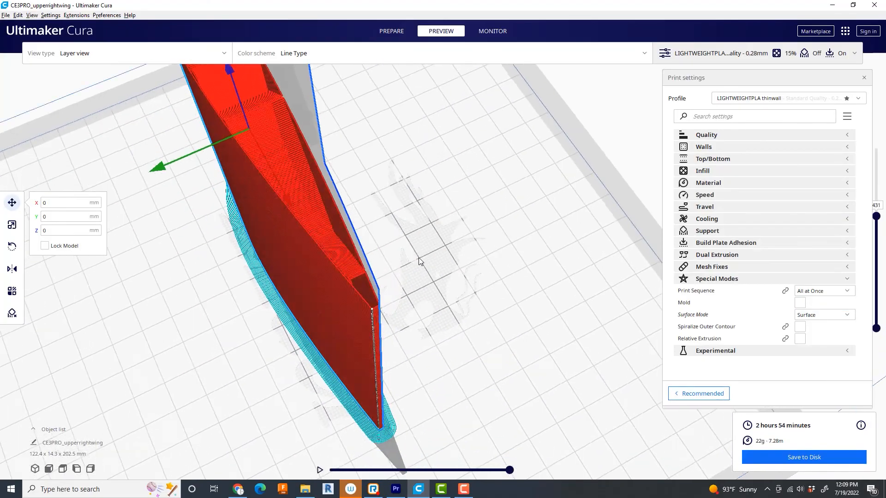
{"action": "left_click_drag", "start_coordinate": [418, 261], "coordinate": [447, 261]}
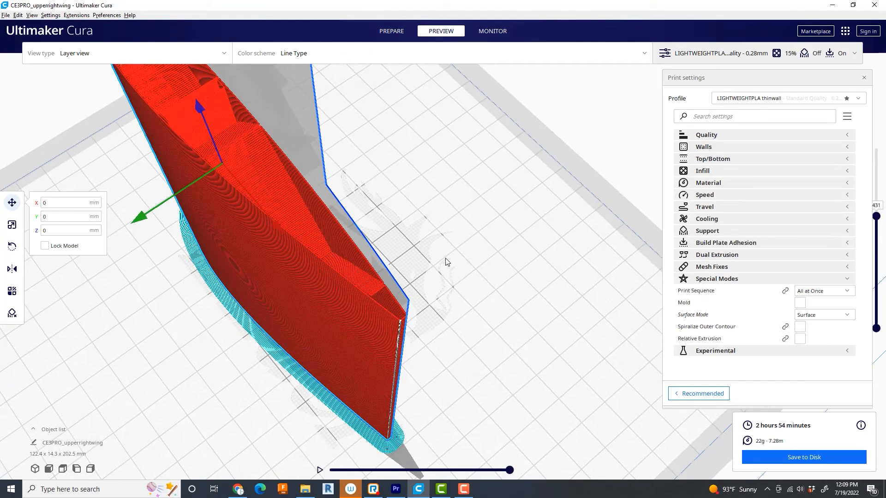